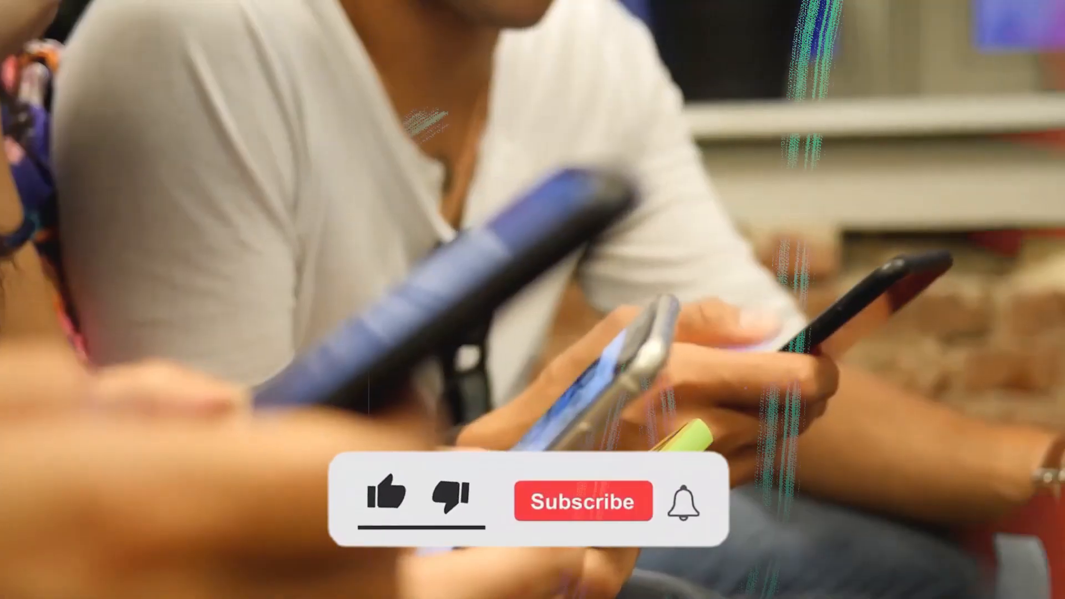
Step: Play the outro footage until the overlay shows liked, subscribed and bell notifications on
{"action": "left_click", "coordinate": [388, 495]}
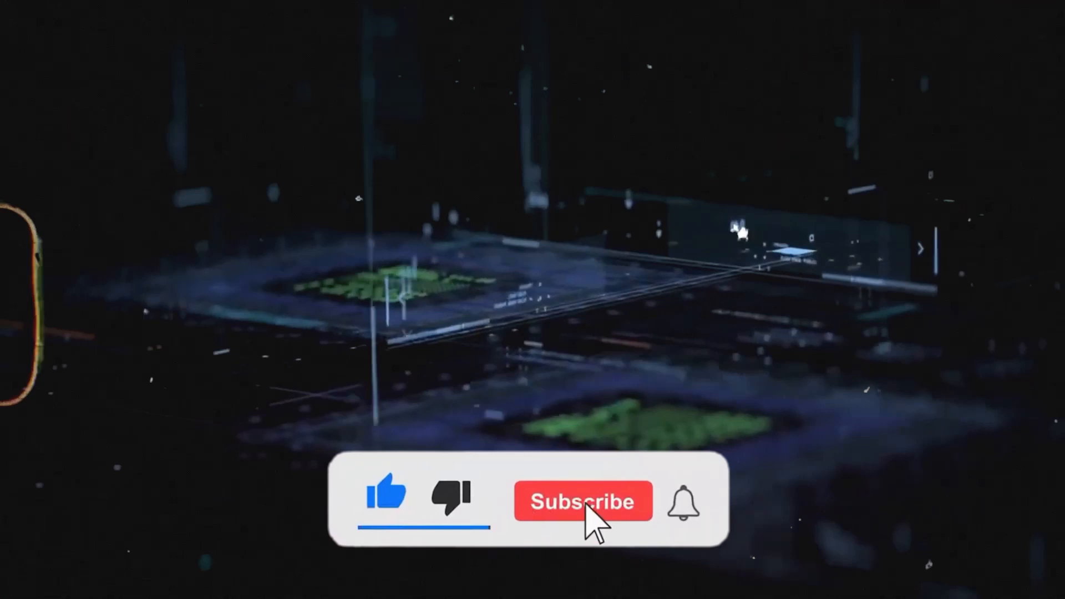
{"action": "left_click", "coordinate": [583, 502]}
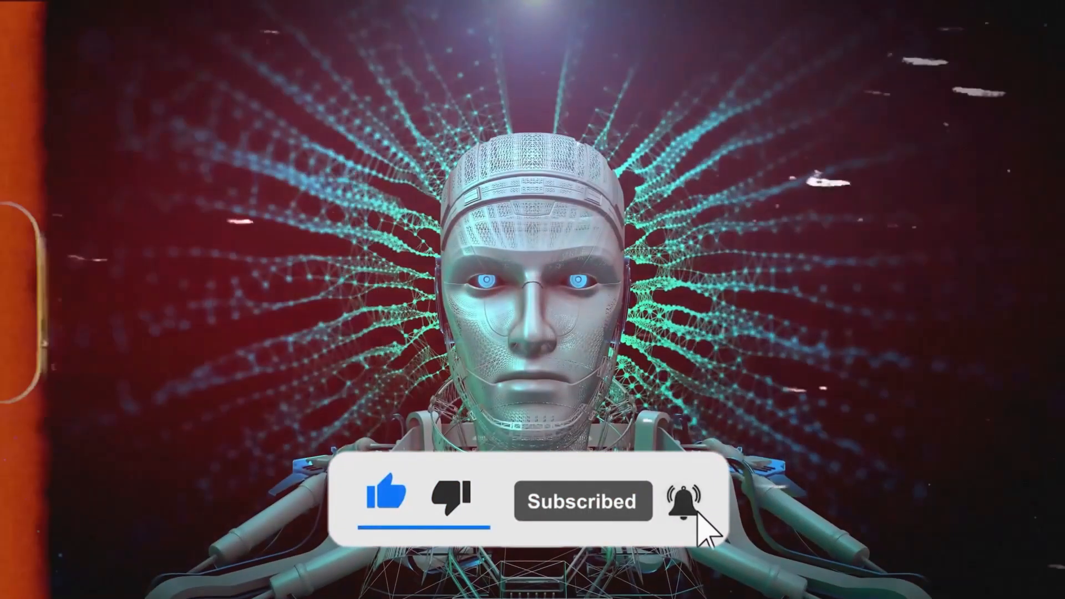